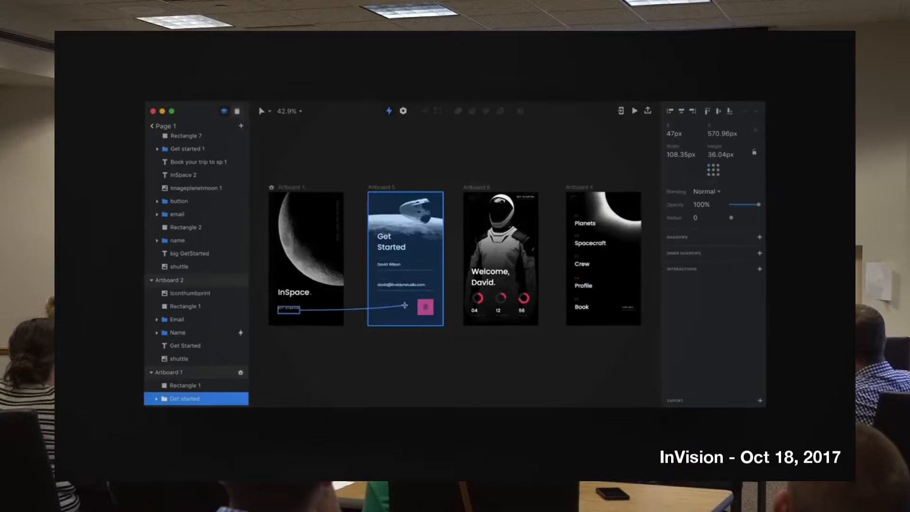
# Switch from the Studio canvas to the InSpace V2 Freehand board with collaborator tags
pyautogui.click(635, 111)
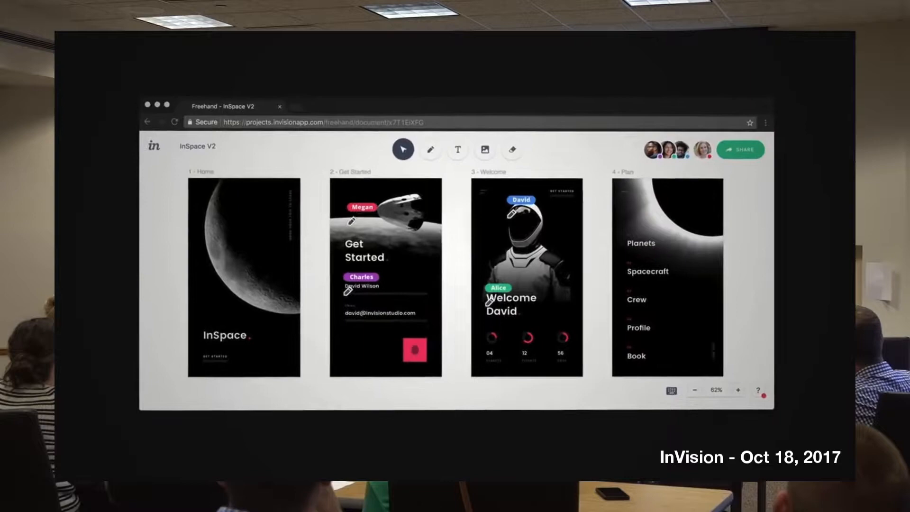
# Return to the Google Slides deck showing the 'Switch' book slide
pyautogui.click(443, 138)
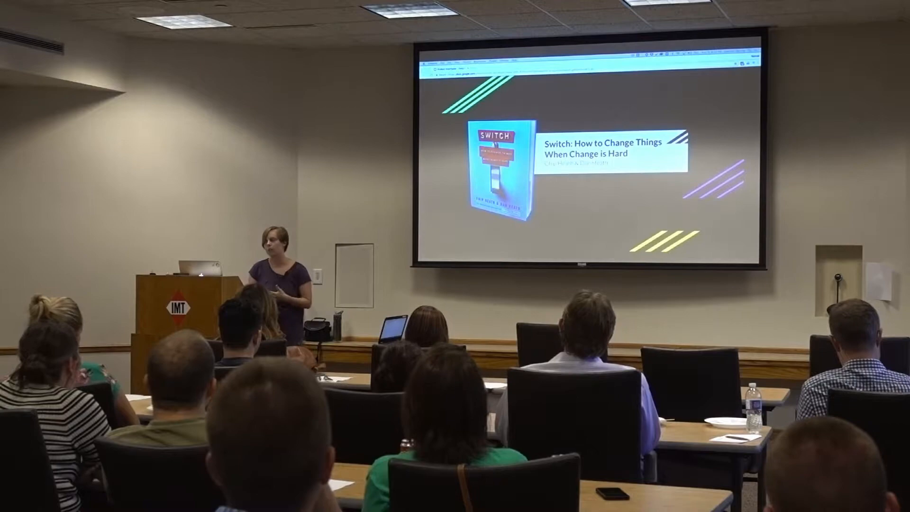
pyautogui.press('Right')
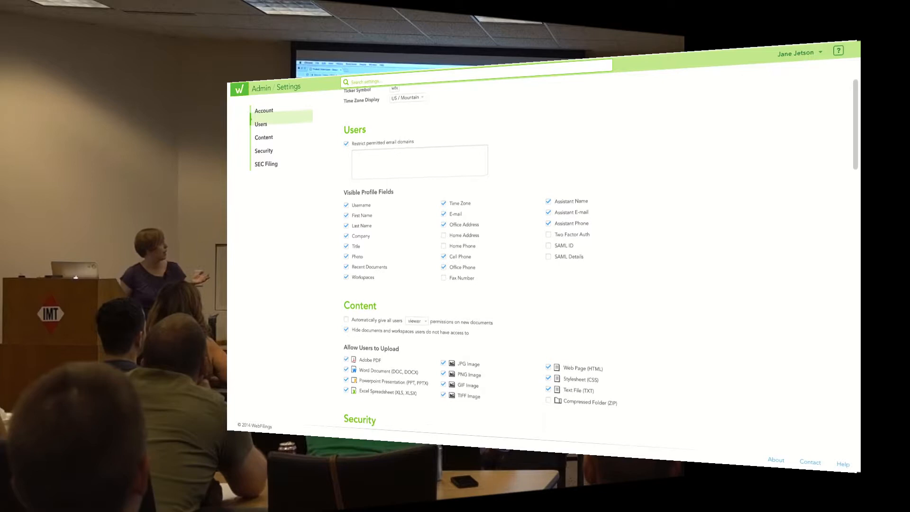
# Search the Account settings page for 'use', highlighting 15 matches
pyautogui.click(263, 151)
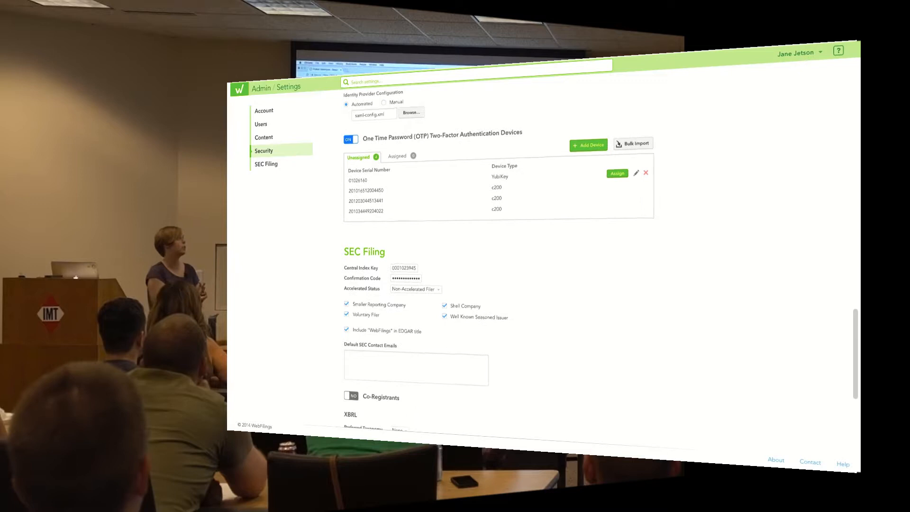
pyautogui.click(265, 110)
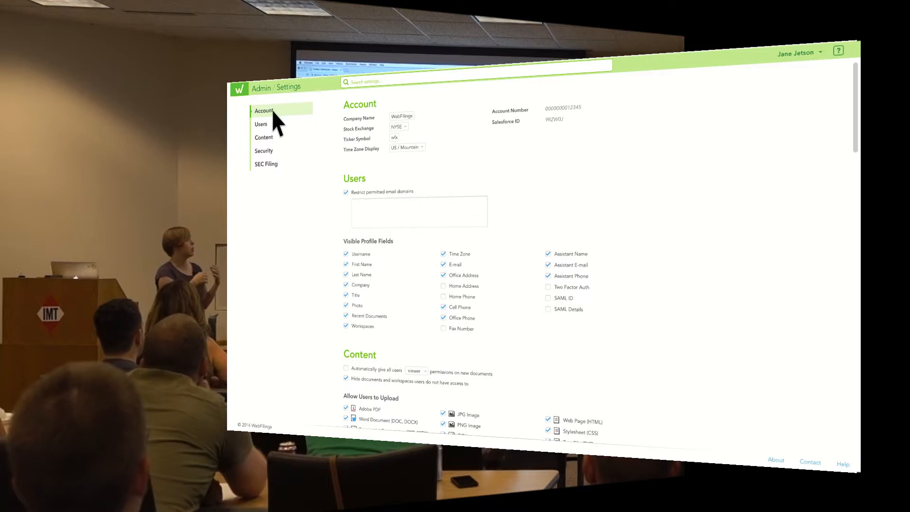
pyautogui.write('use')
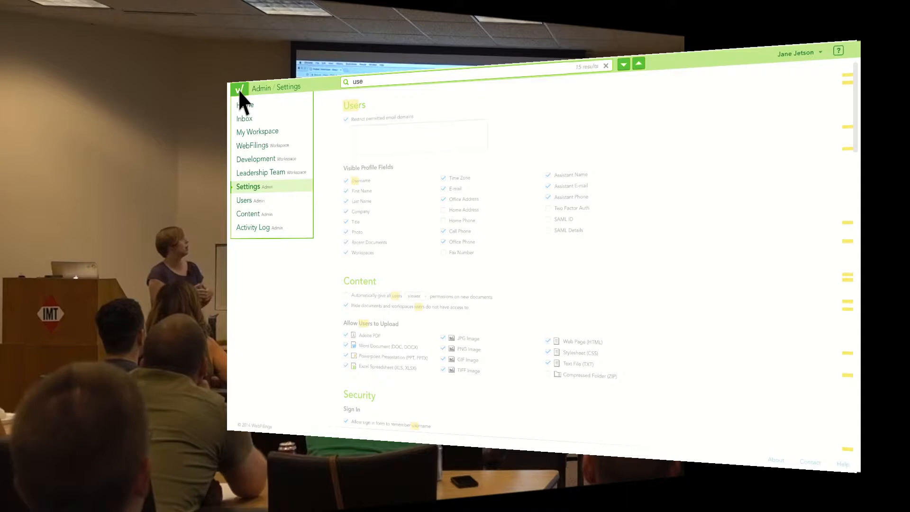
# Show the Wdesk Admin Content mockup with its Permissions panel of owner, editors and viewers
pyautogui.click(245, 200)
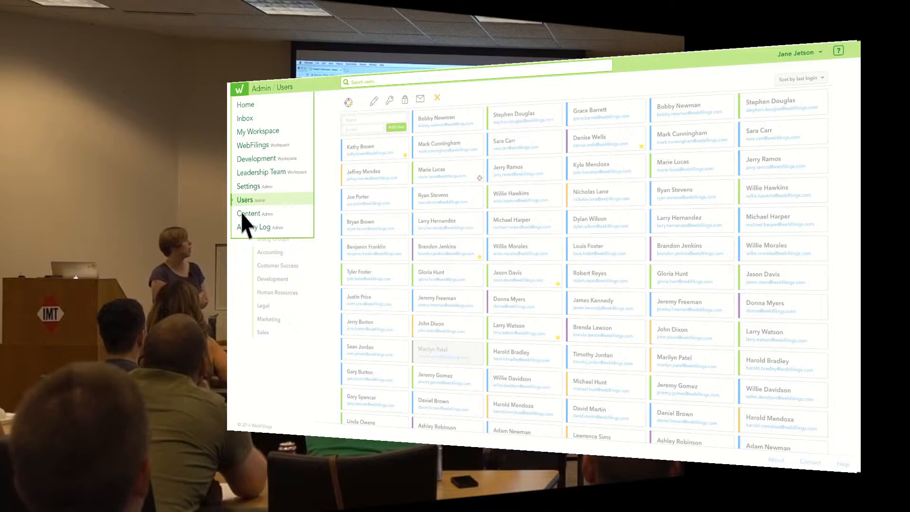
pyautogui.click(248, 213)
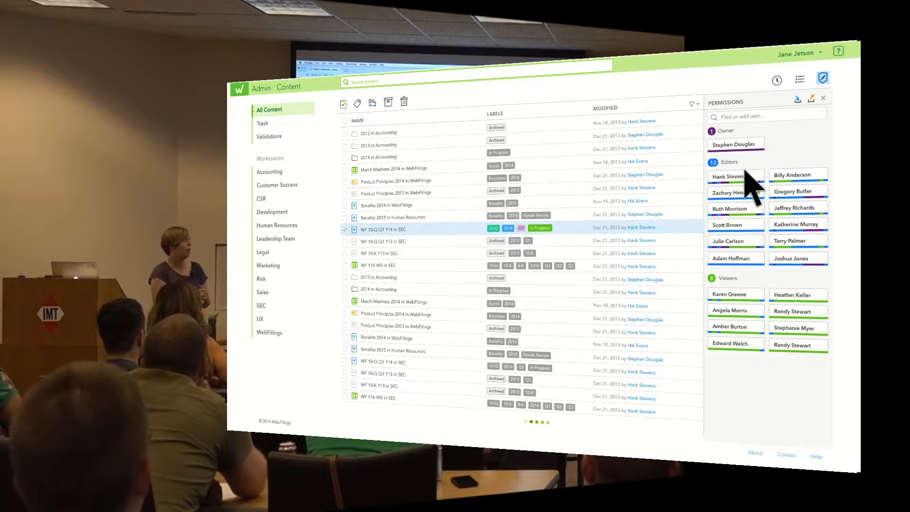
pyautogui.click(728, 177)
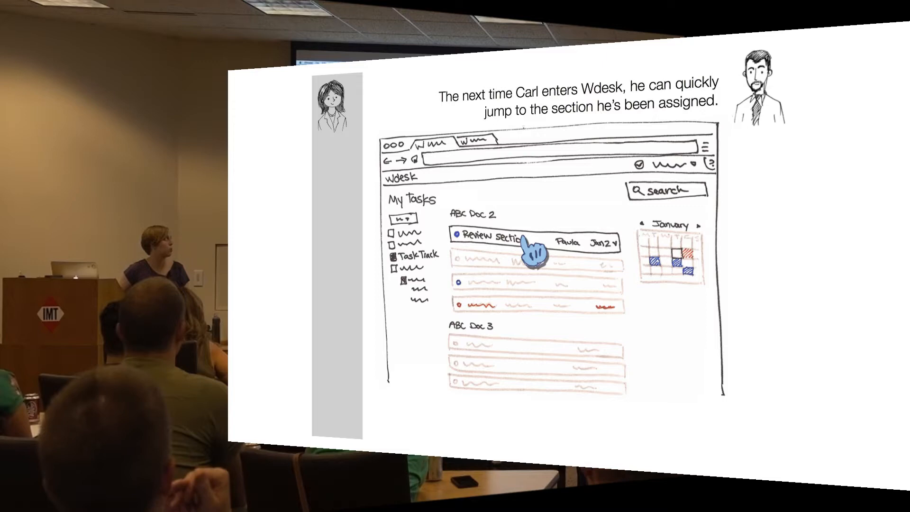
# Advance to the 'My Tasks' storyboard slide where Carl jumps to his assigned section
pyautogui.press('Right')
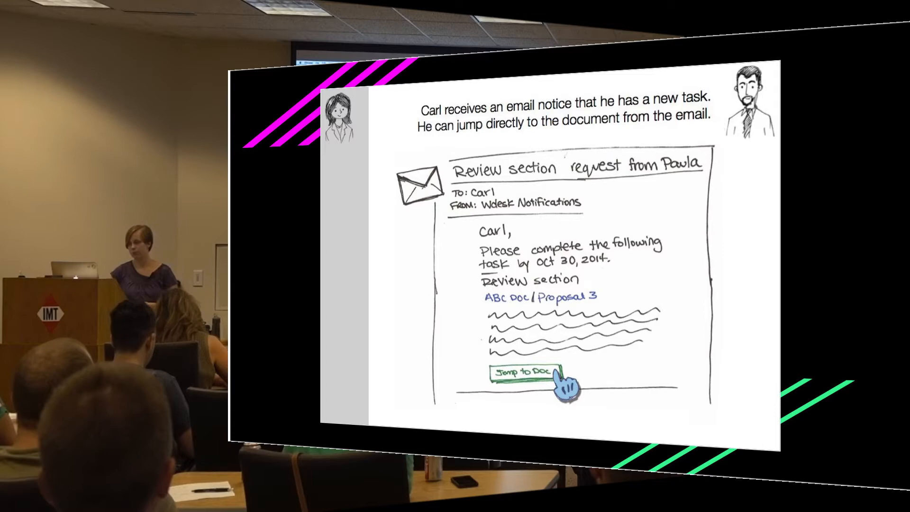
# Advance to the email-notification storyboard slide with Carl's link back to the document
pyautogui.press('Right')
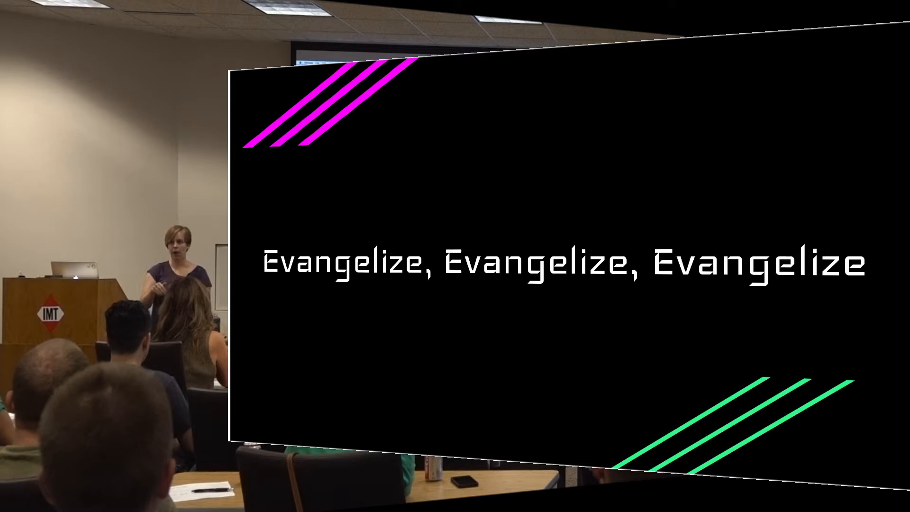